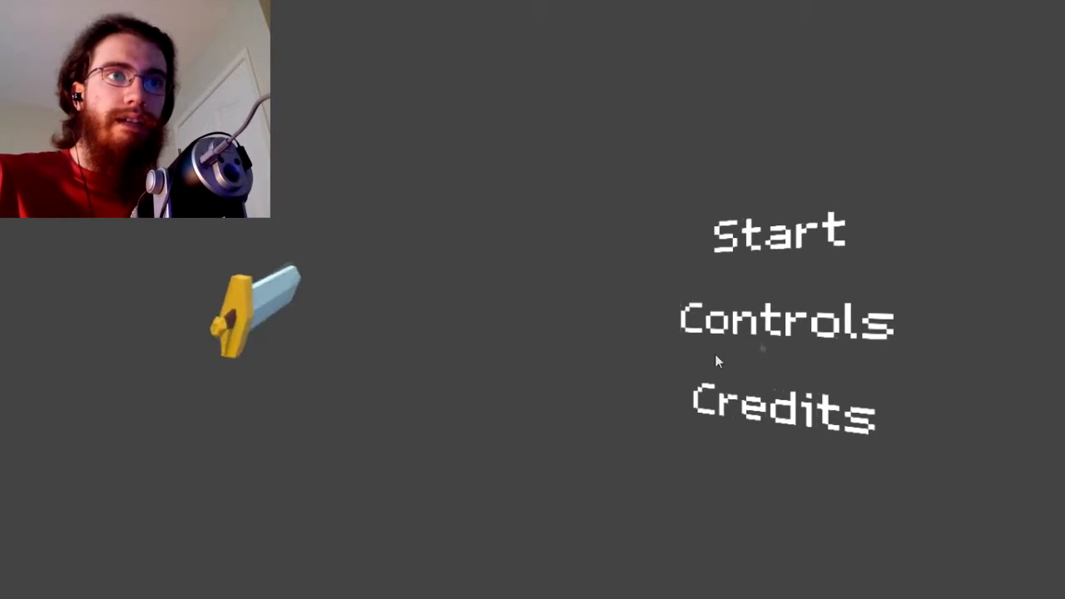
Open the Controls screen from the title menu to see the move, pickup and throw bindings.
click(784, 321)
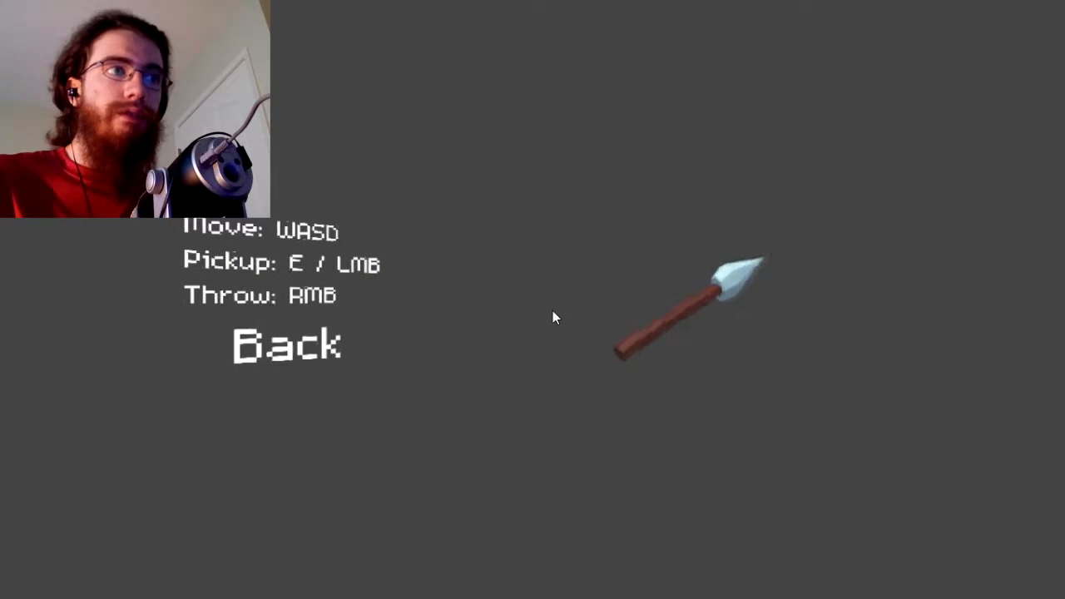
mouse_move(293, 347)
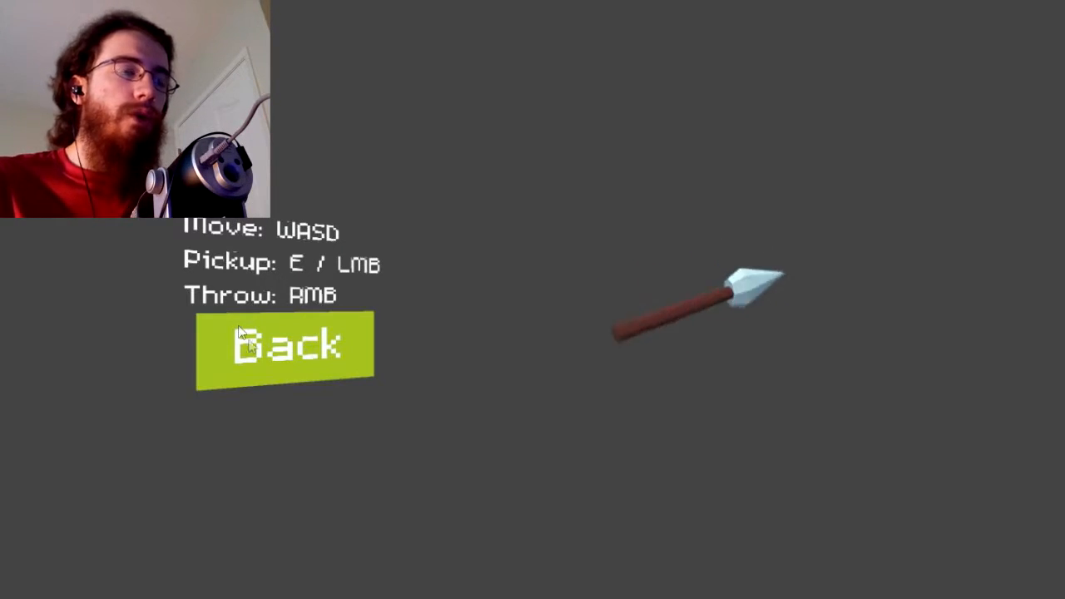
Go Back from the Controls screen to the title menu with Start, Controls and Credits.
click(285, 347)
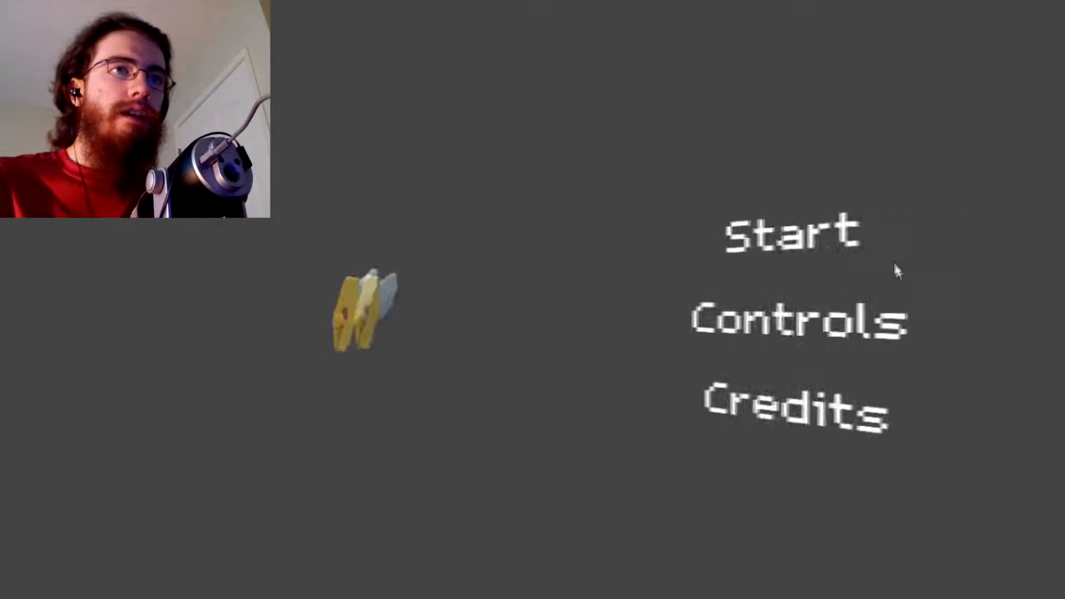
mouse_move(804, 233)
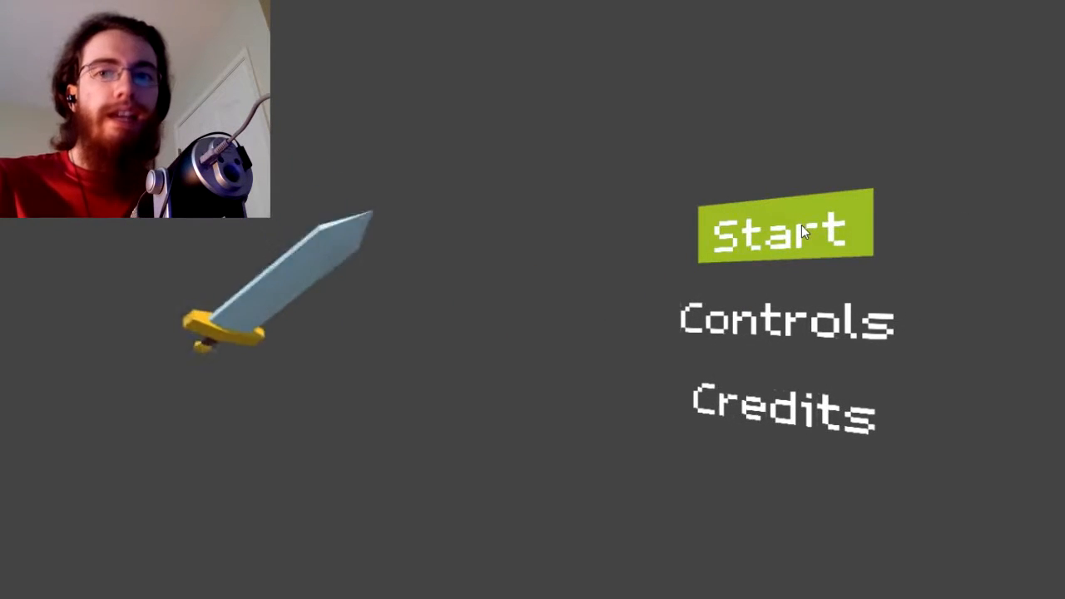
mouse_move(705, 281)
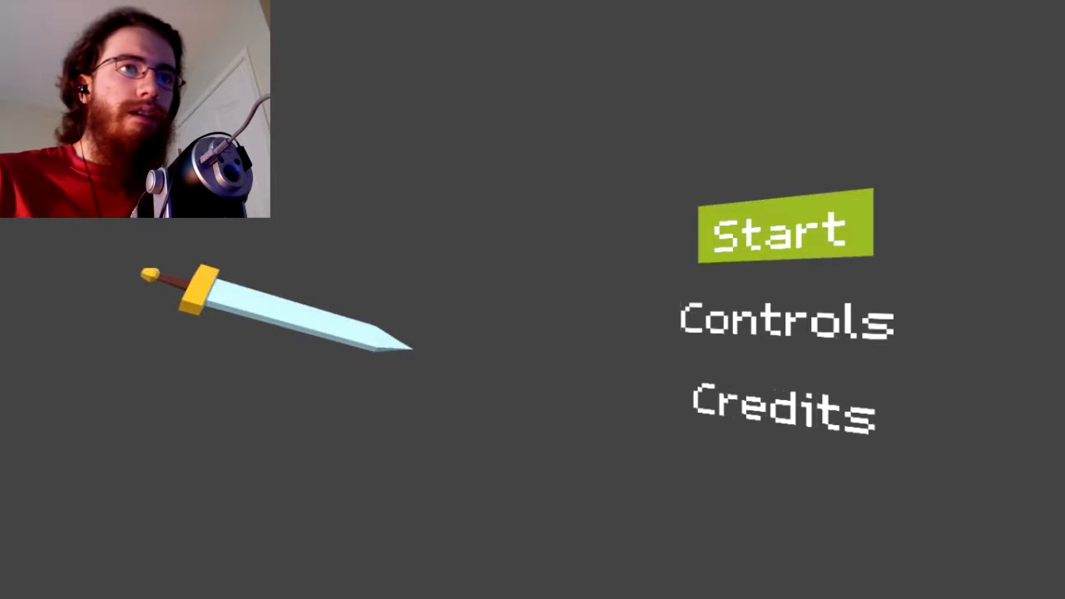
Start the game and enter the first-person workshop view facing the counter.
click(781, 229)
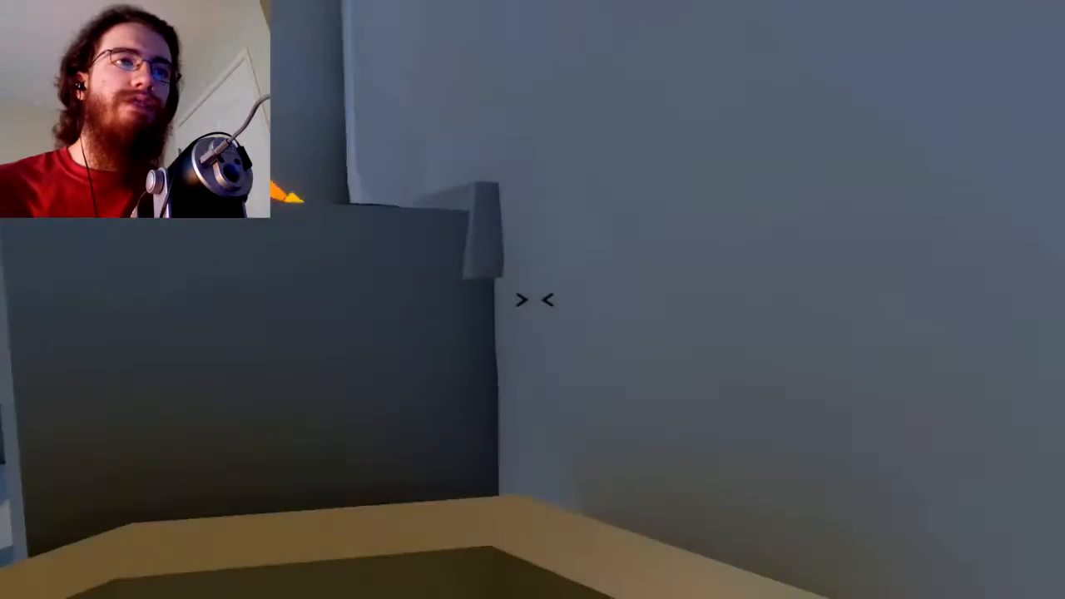
mouse_move(533, 299)
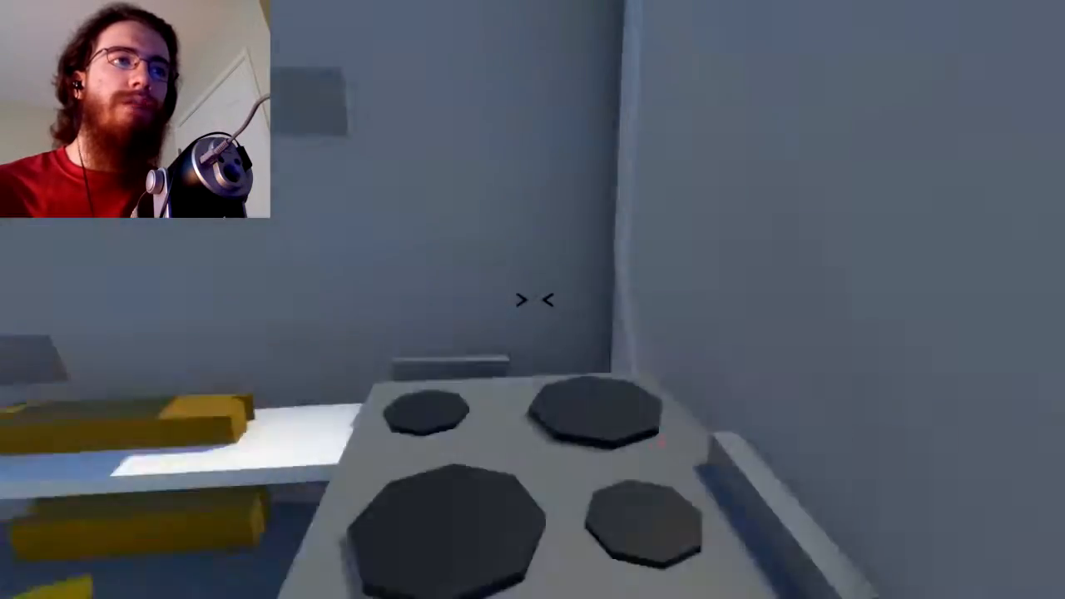